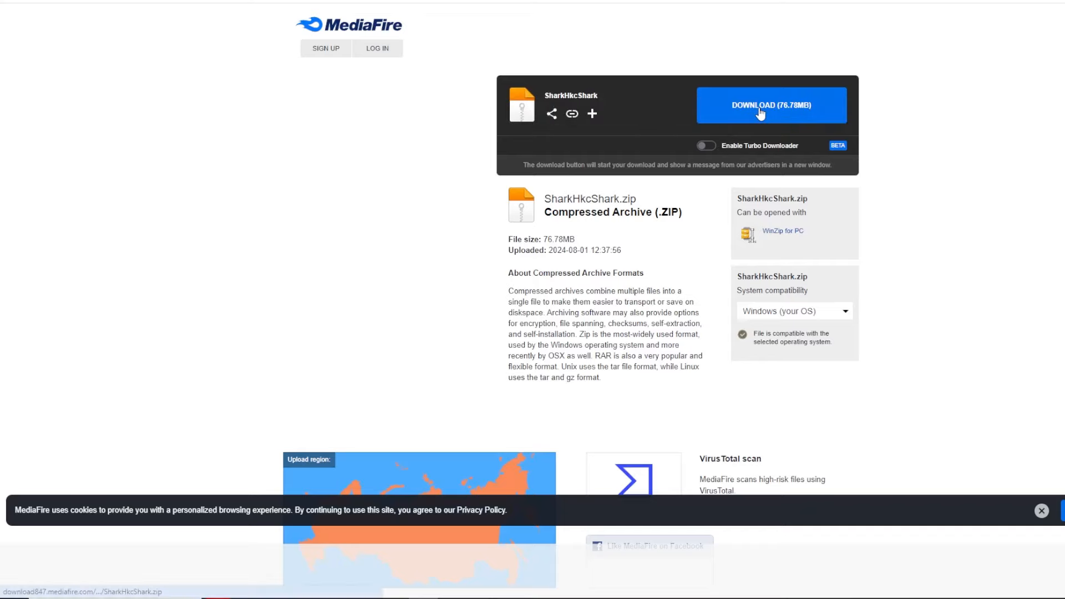
# - Start downloading SharkHkcShark.zip (76.78MB) from the MediaFire file page
pyautogui.click(771, 104)
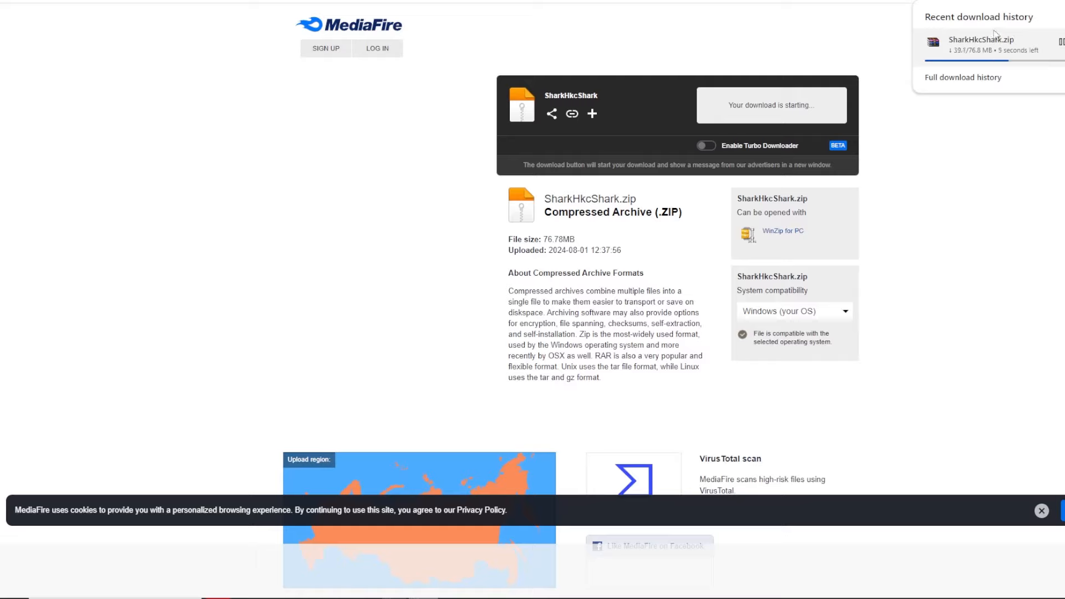
pyautogui.moveTo(999, 67)
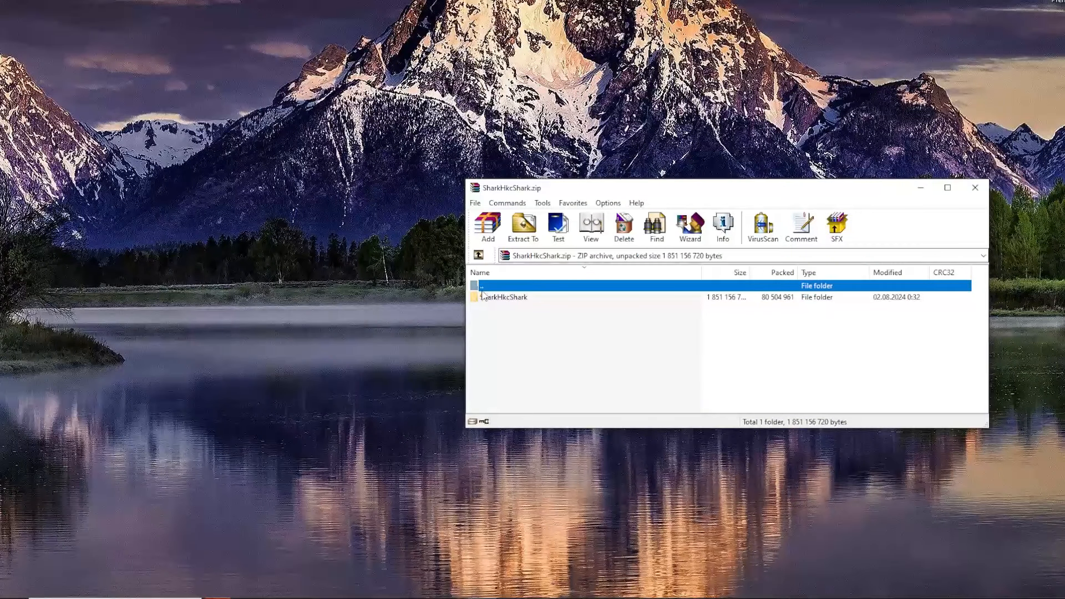
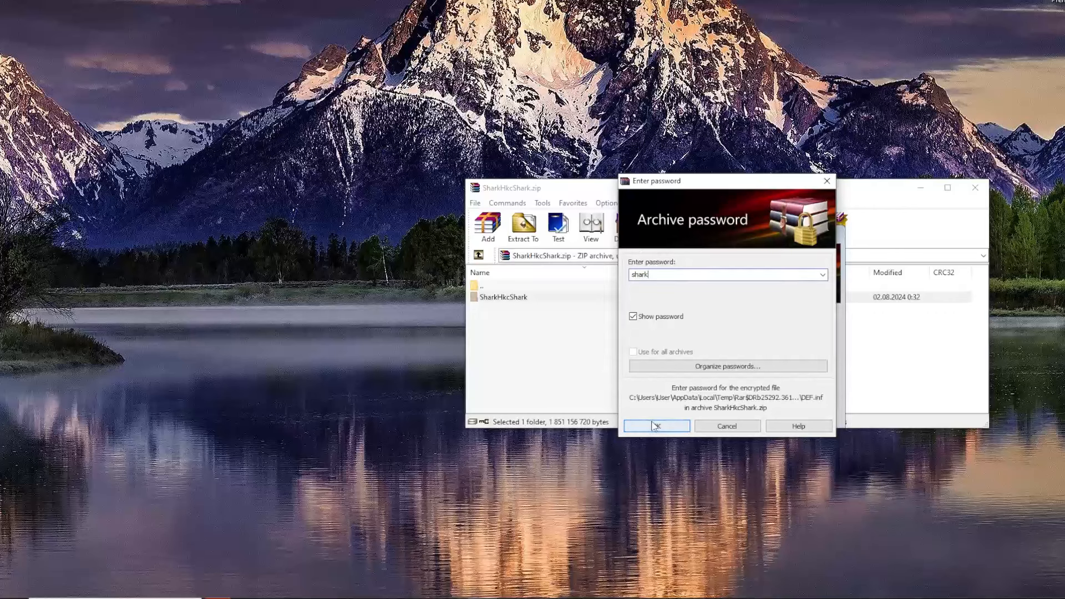
pyautogui.click(654, 426)
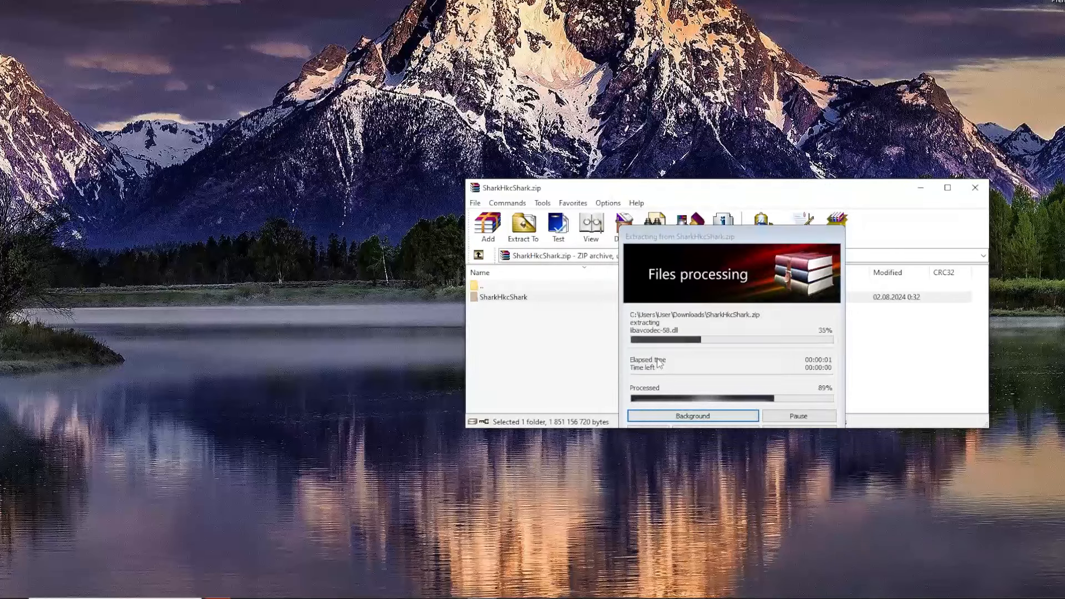